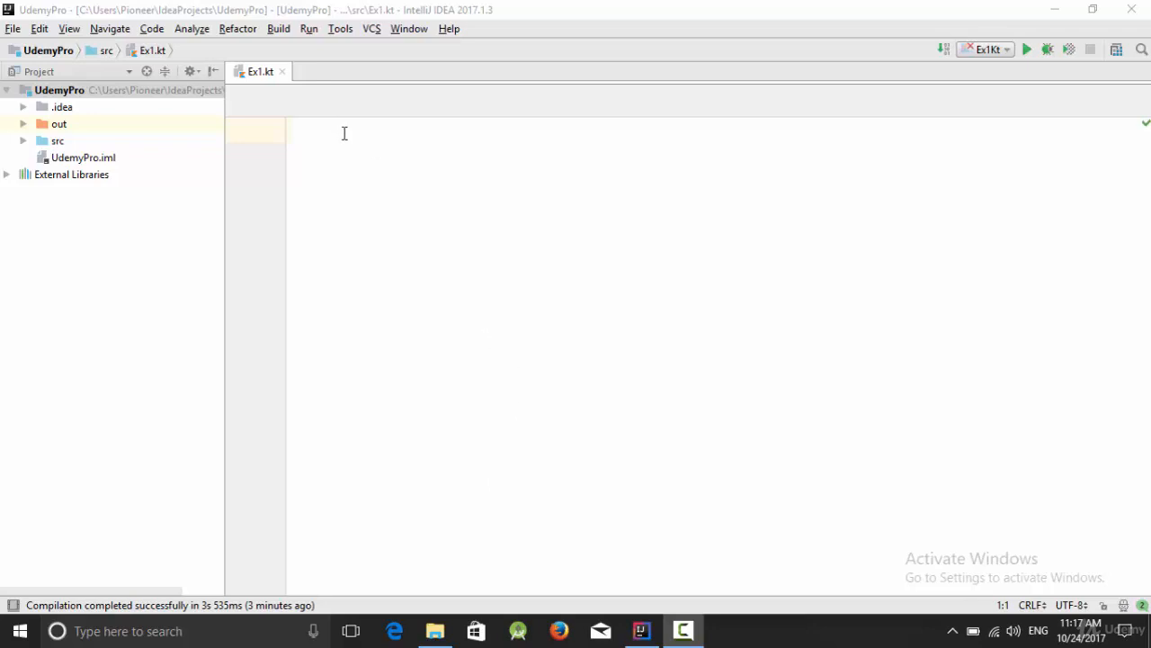
Type trial 'static' and 'companion object' text in Ex1.kt, then delete it
type("sta")
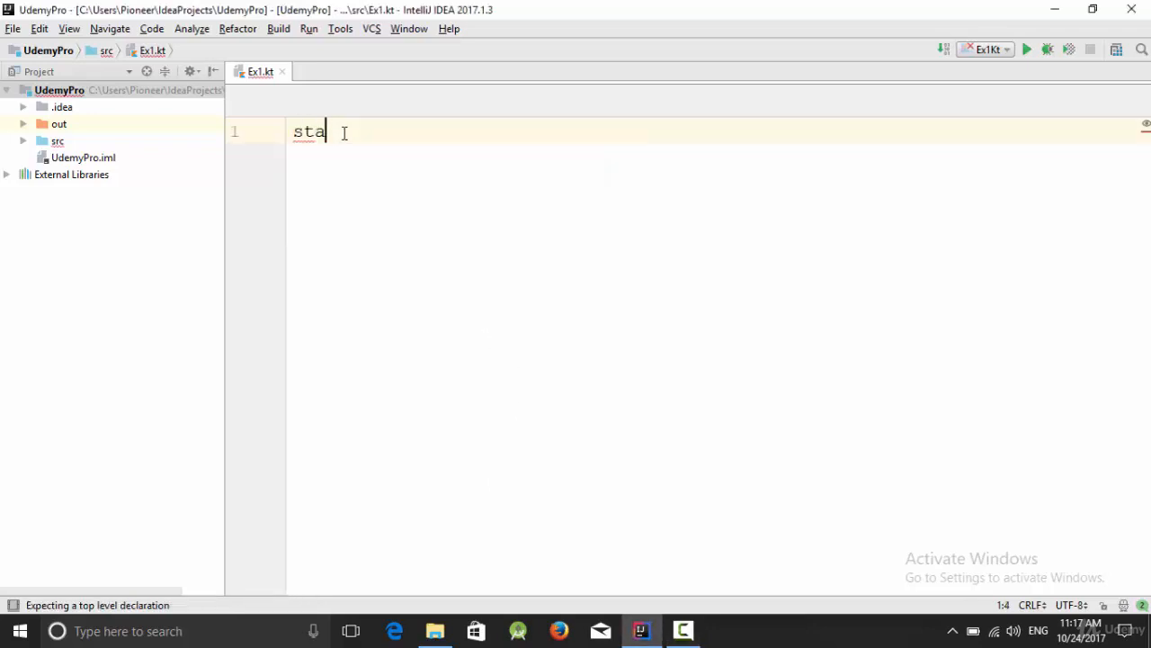
type("tic")
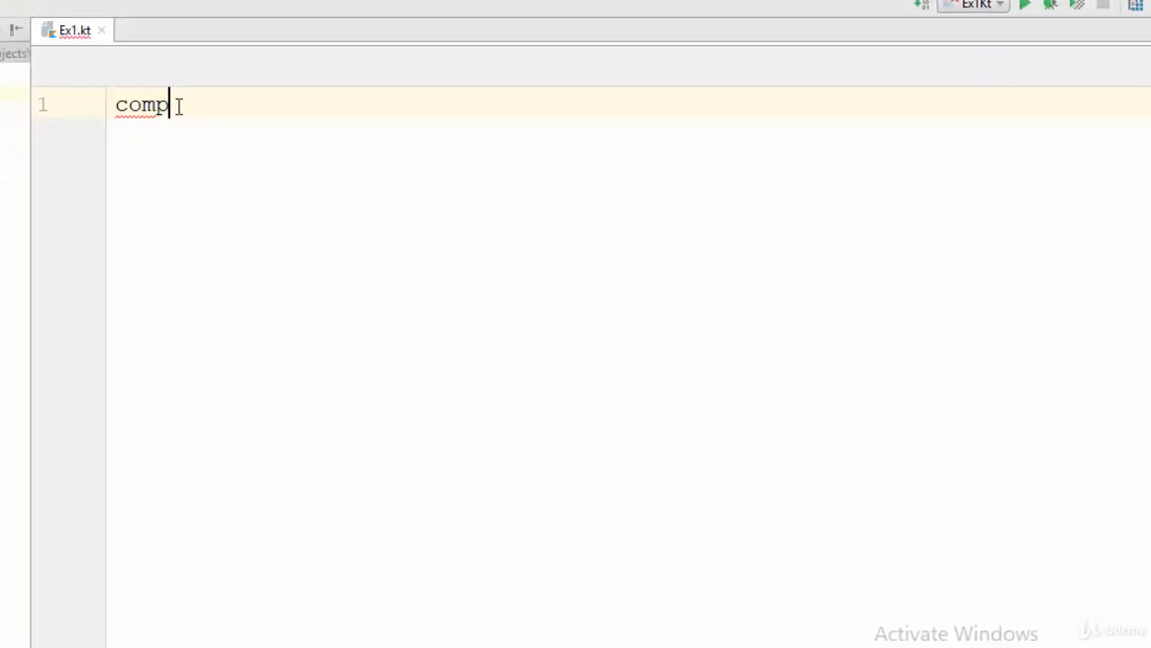
type("anion")
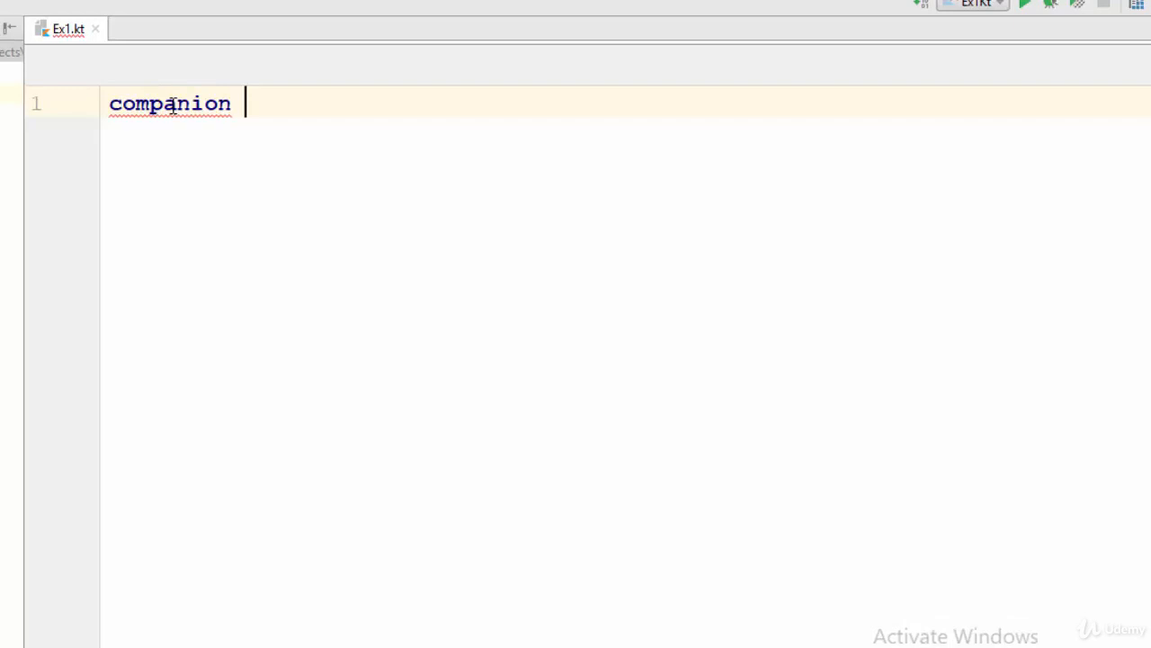
type("object")
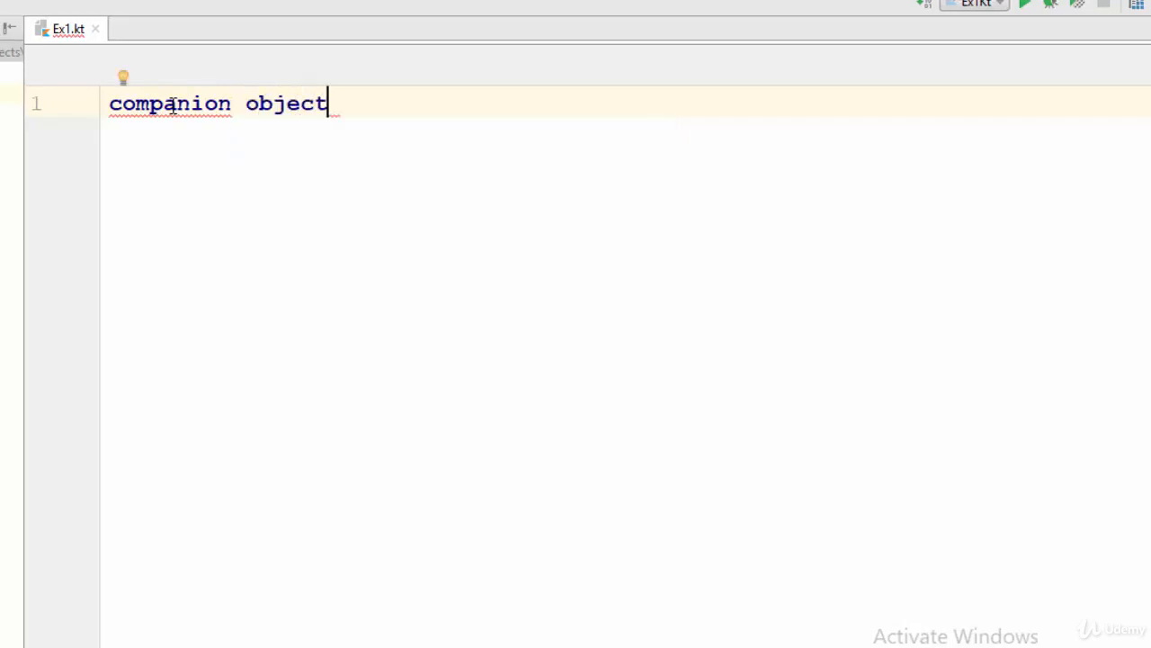
key("Backspace")
type("class A")
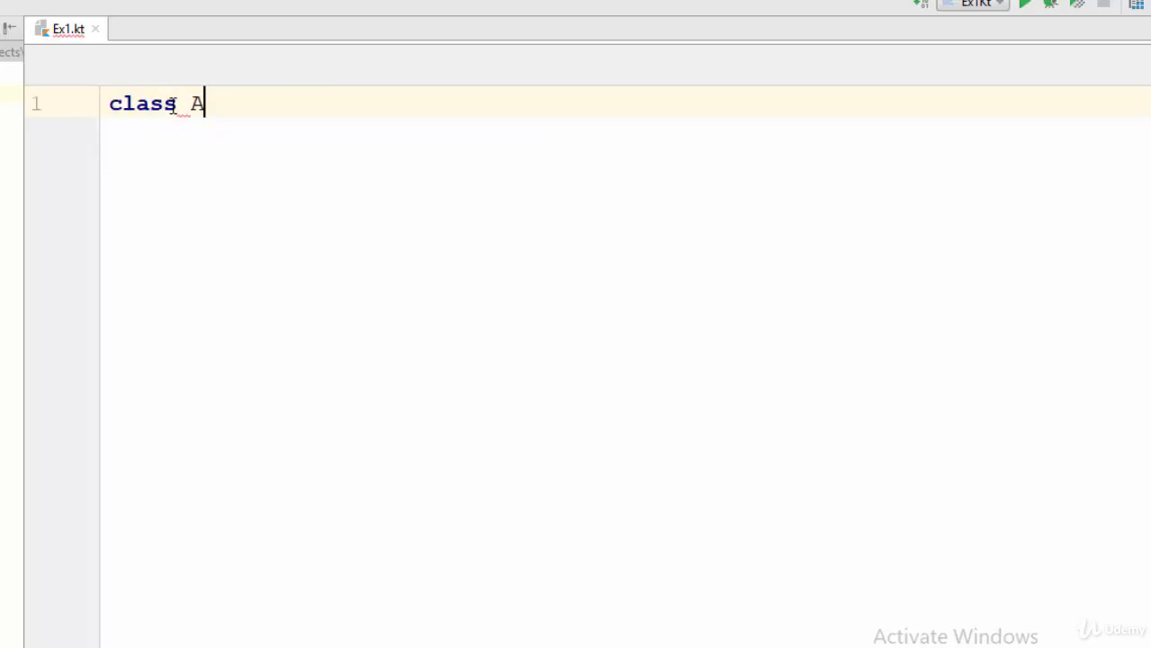
Name the class ABC and give it the property var x:Int=0
type("BC")
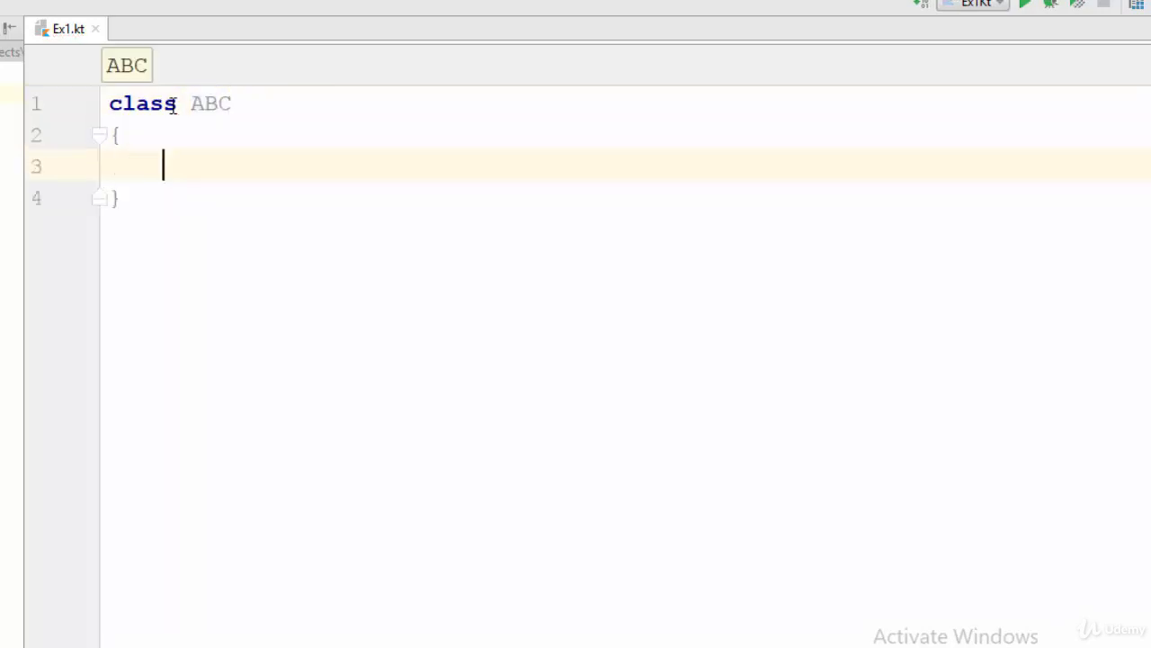
type("var x:")
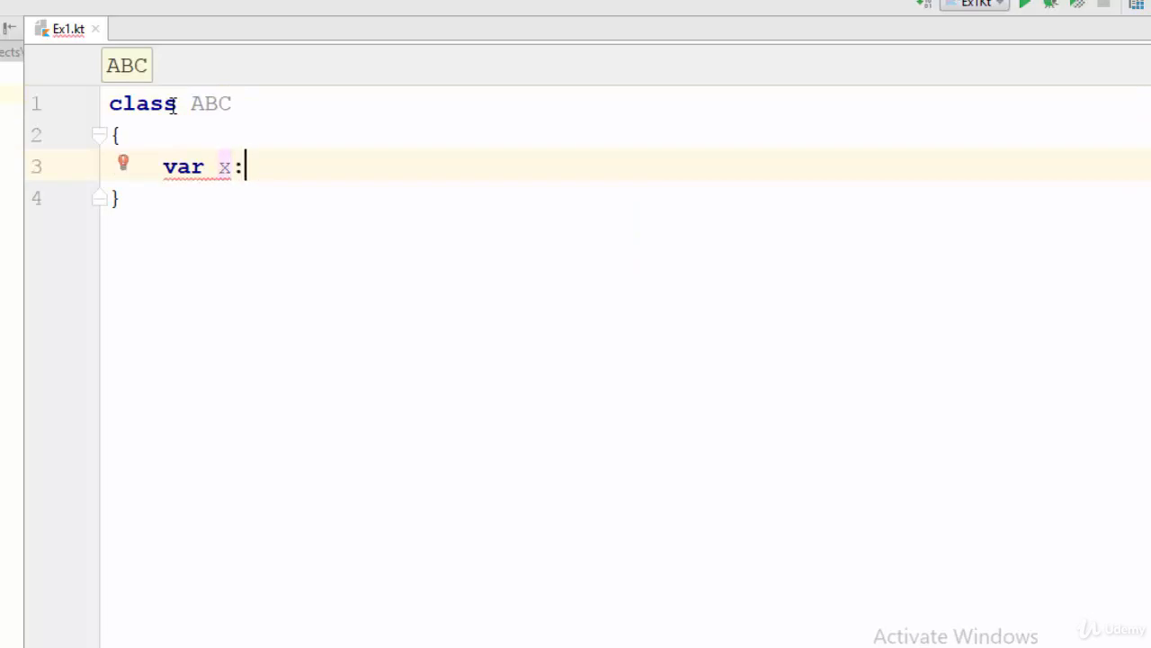
type("Int=")
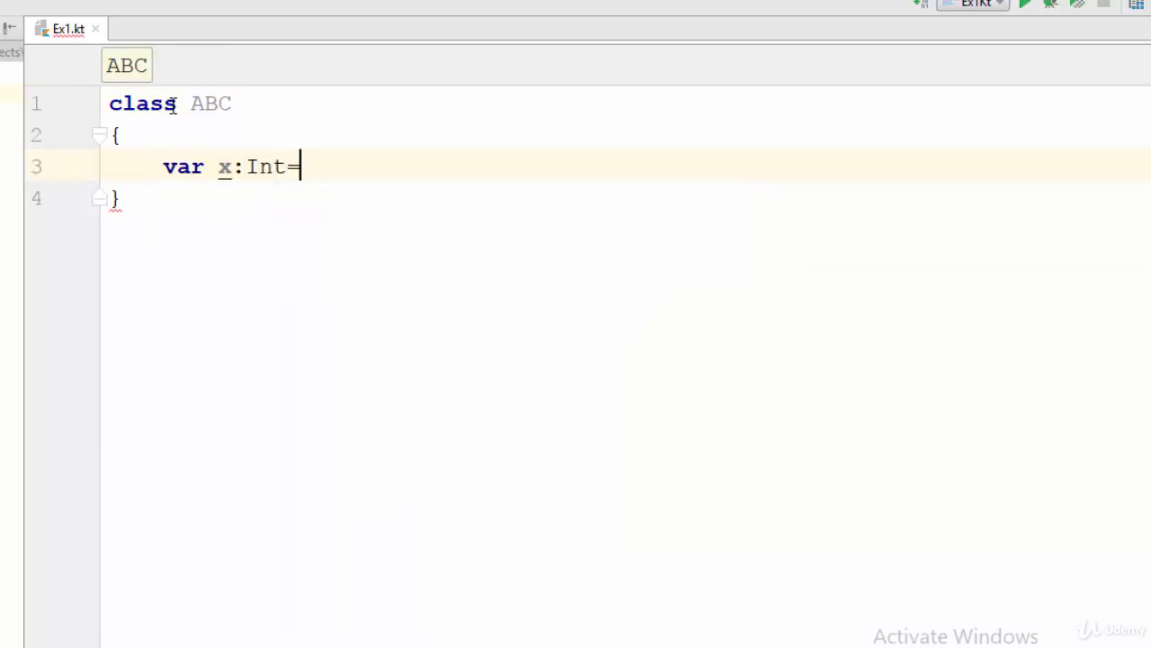
type("0")
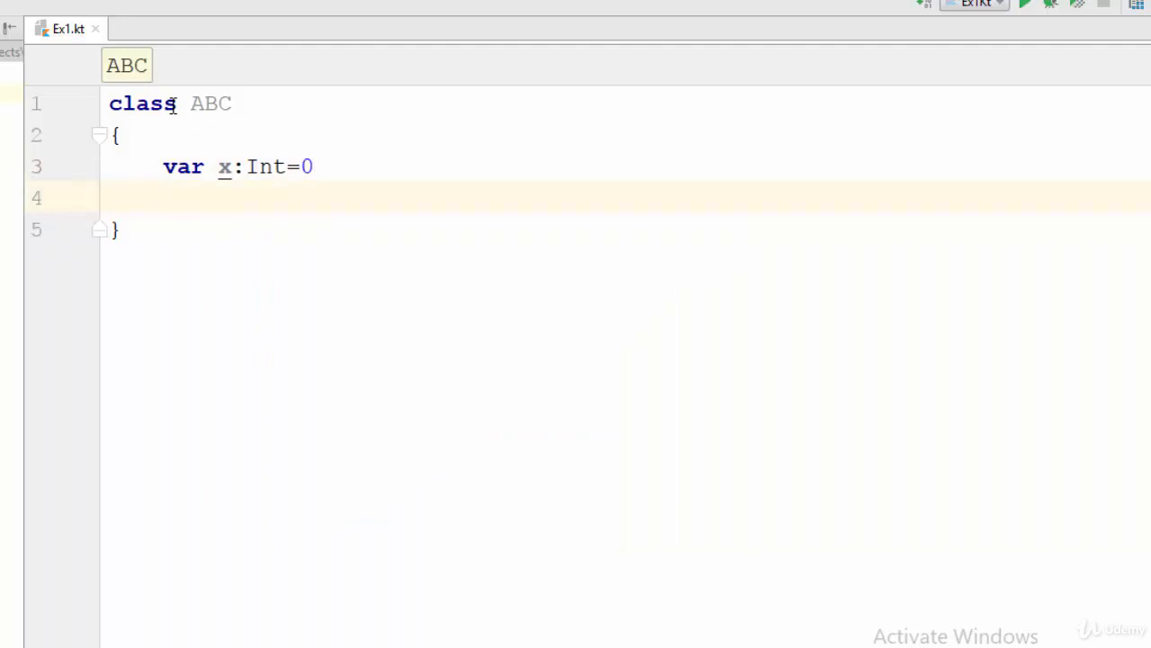
Add a companion object inside ABC holding var y:Int=0
type("companion object {")
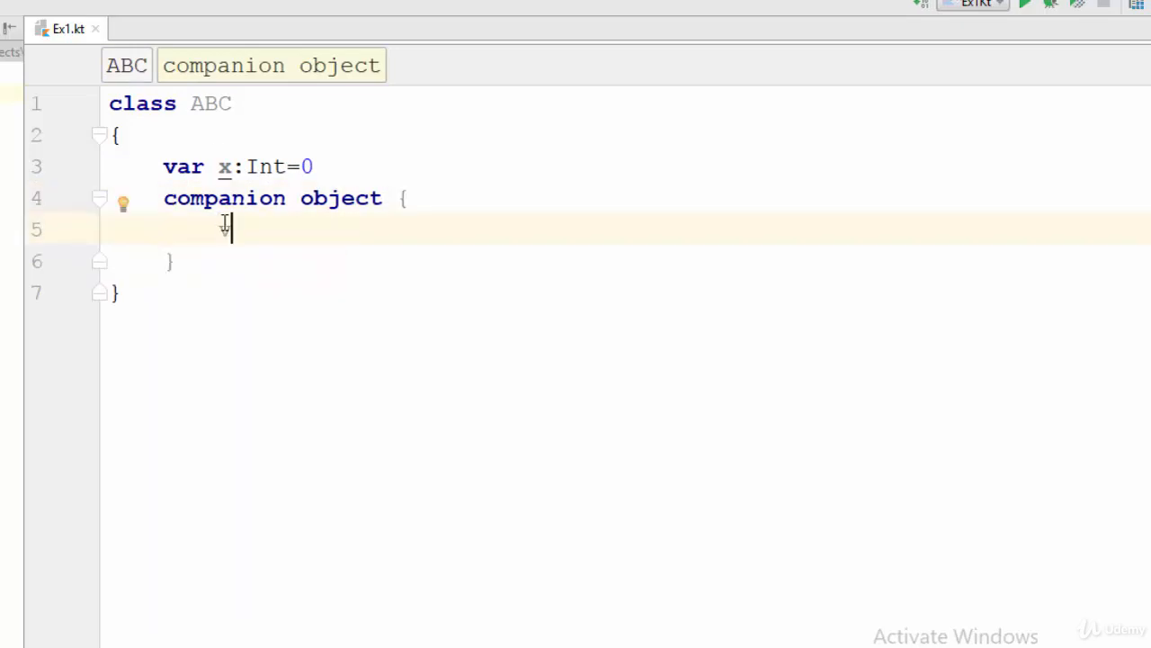
type("var y")
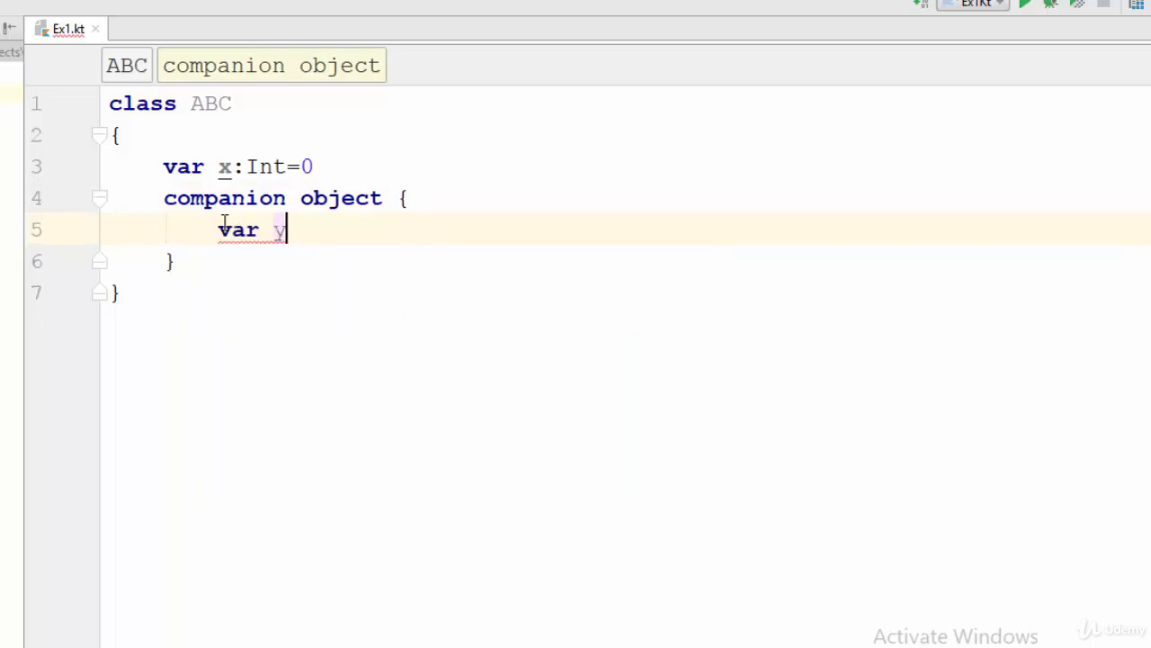
type(":Int=")
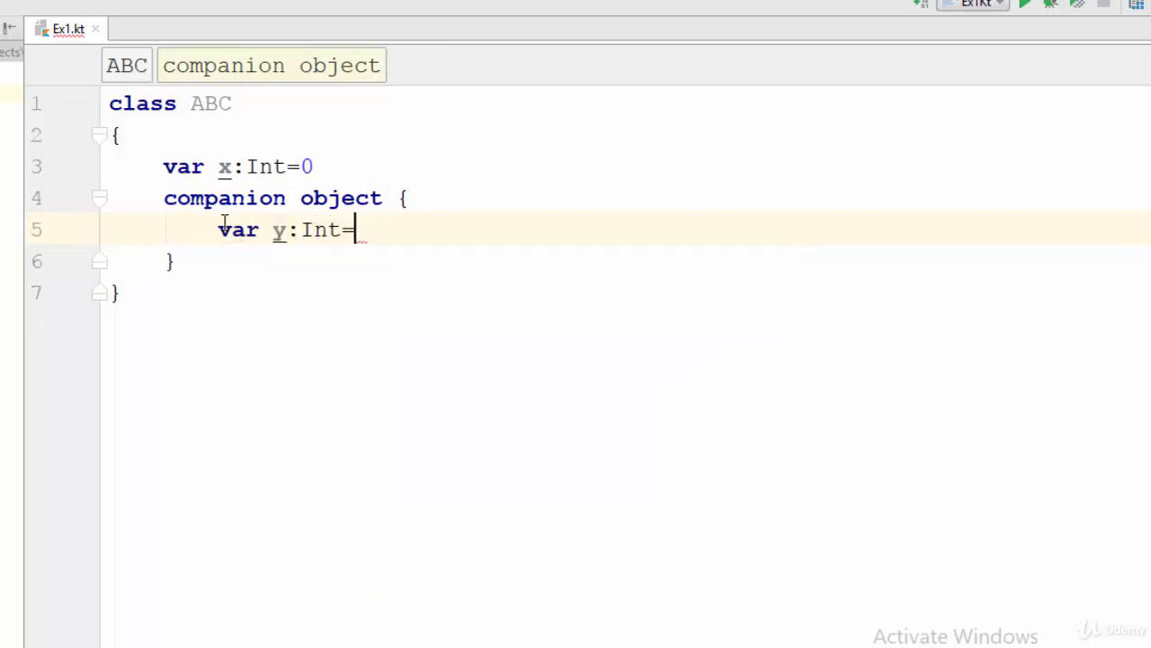
type("0")
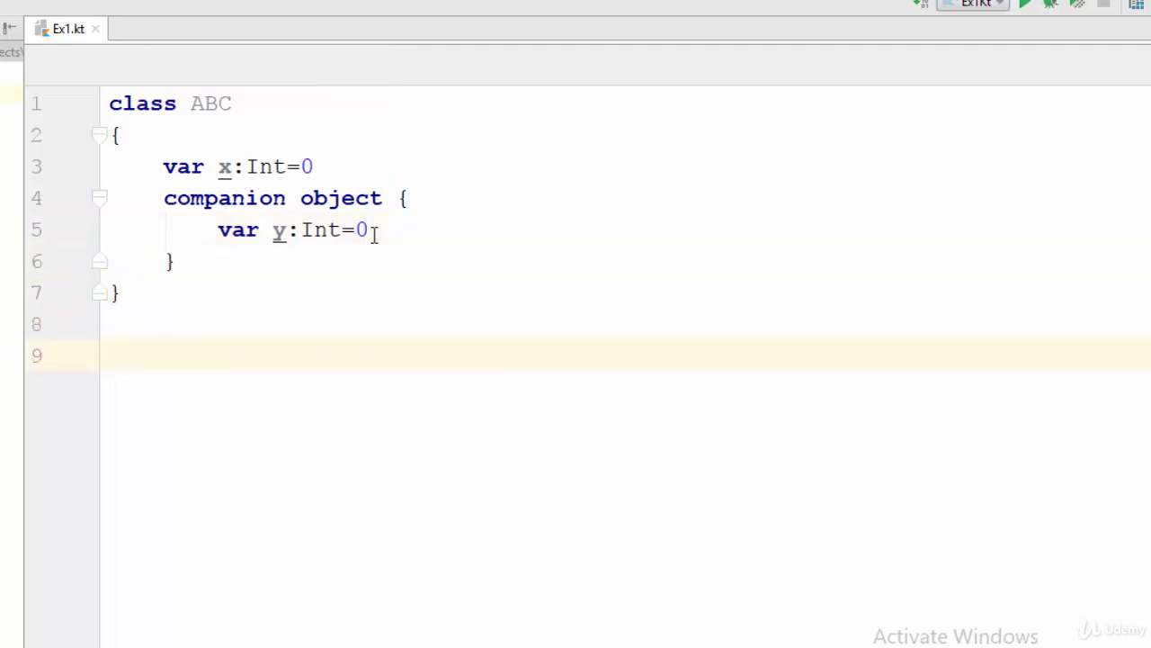
Declare fun main(args: Array<String>) with an opening brace
type("fun main")
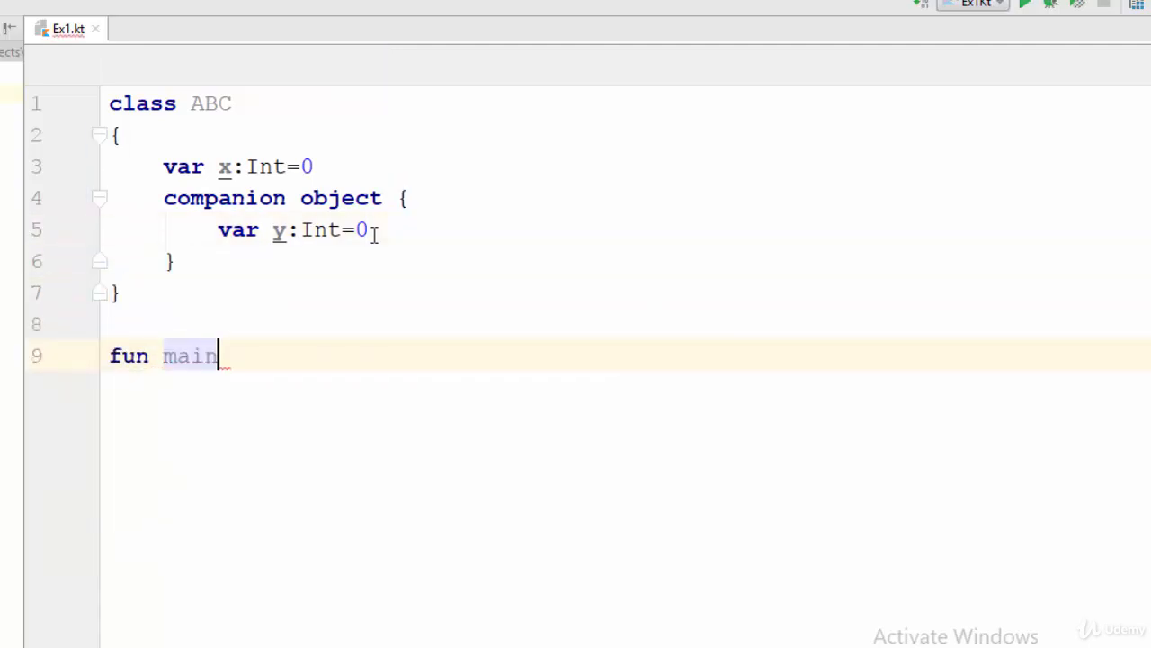
type("()")
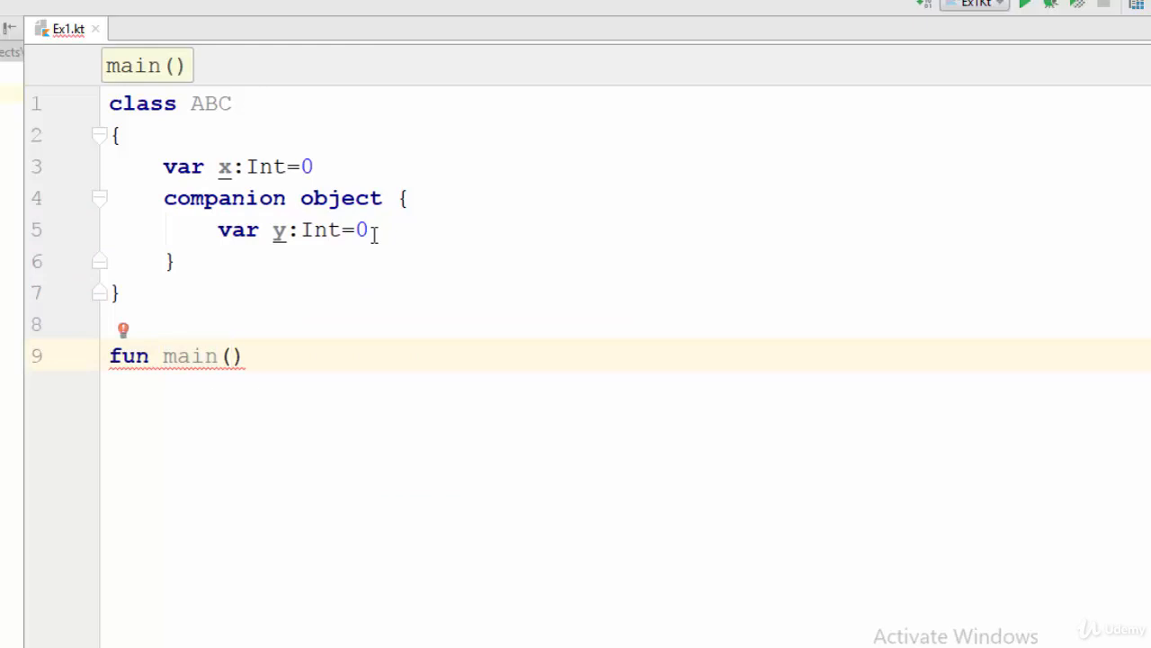
type("args")
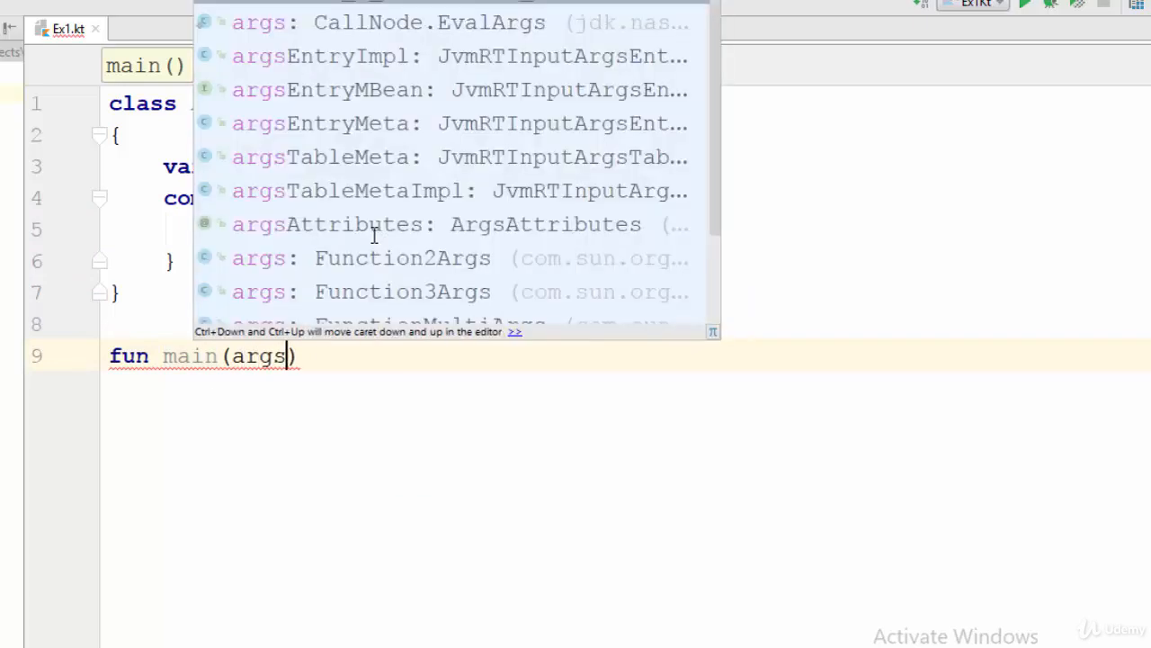
type(":Array<S>")
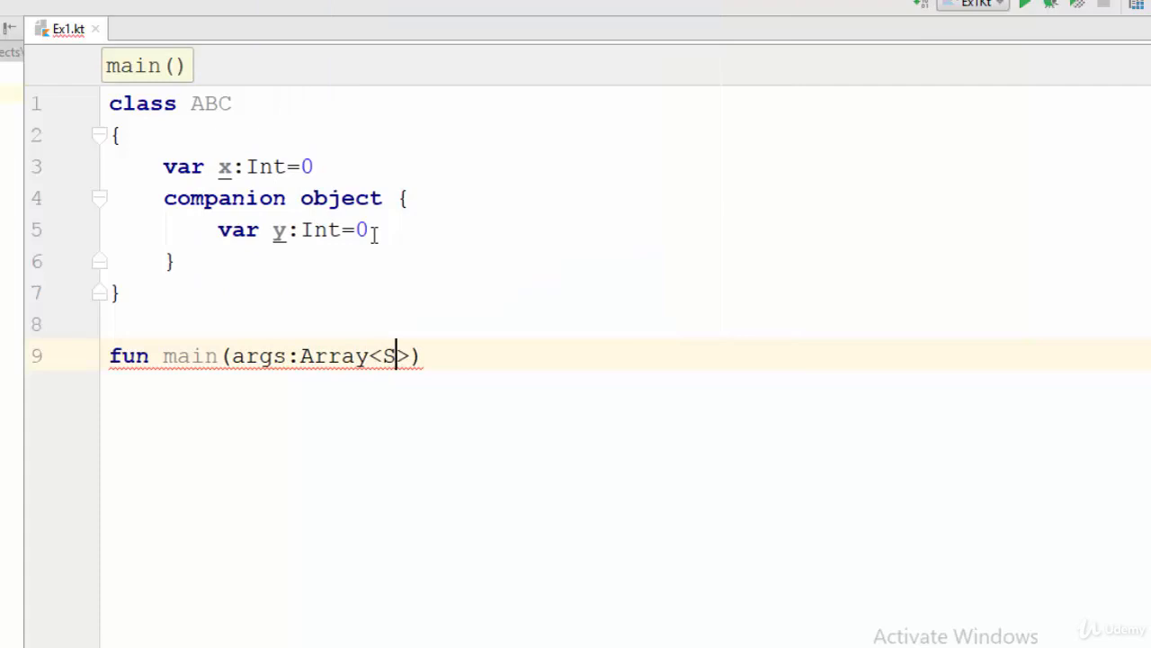
type("tring")
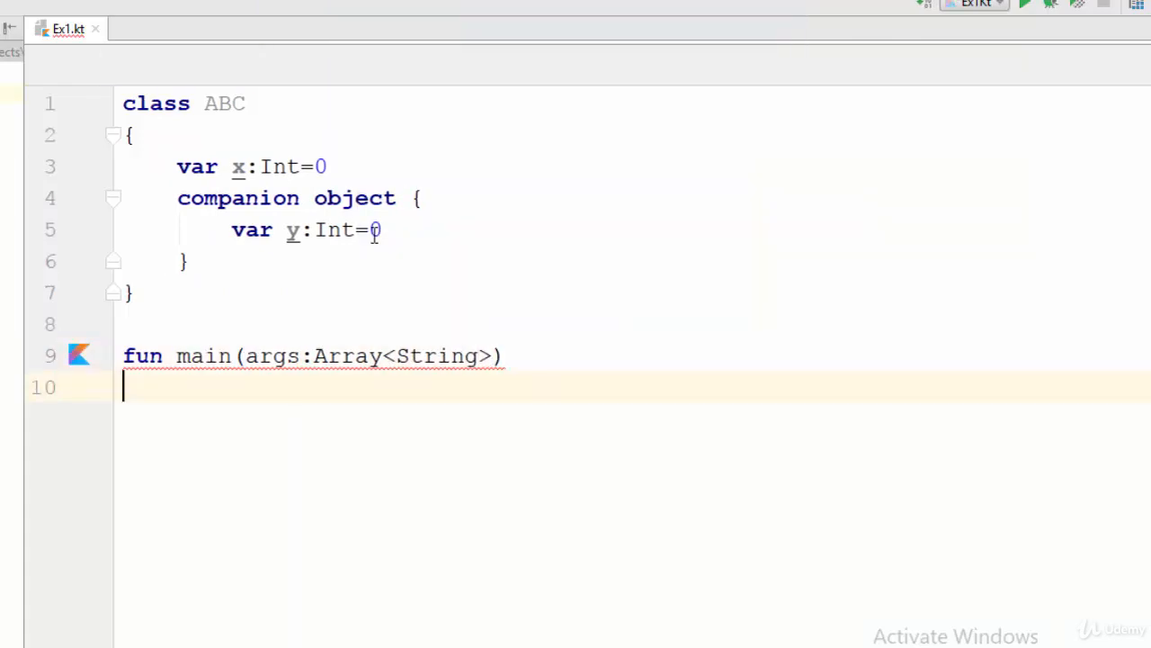
type("{")
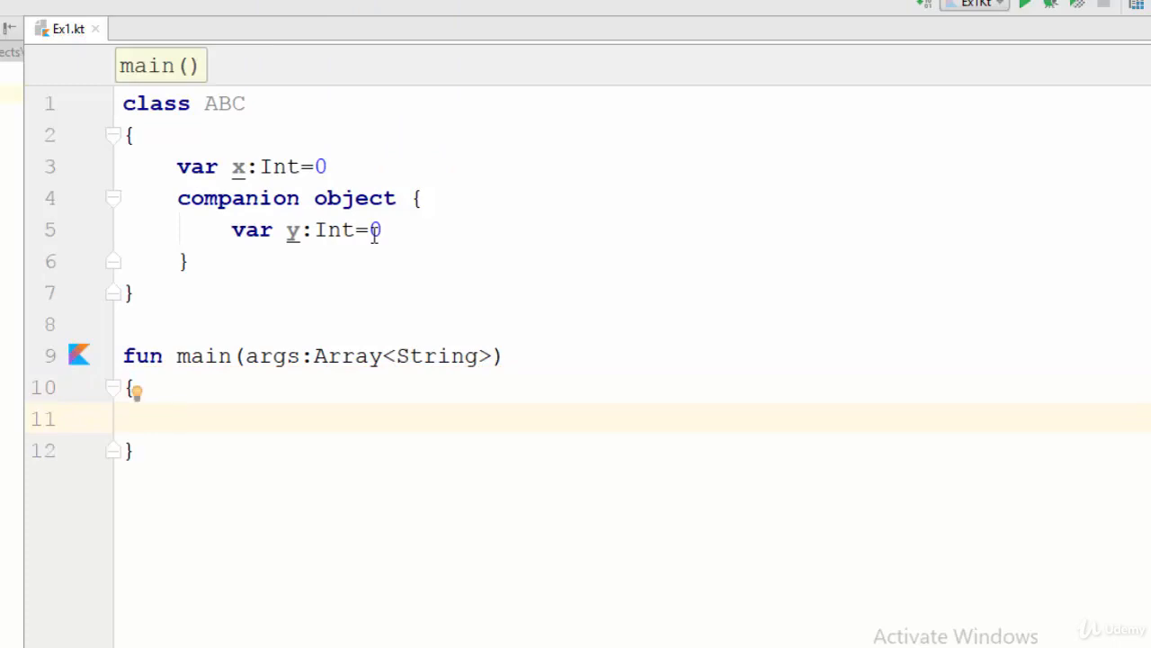
Create var a=ABC(), increment a.x, and print it with println
type("var")
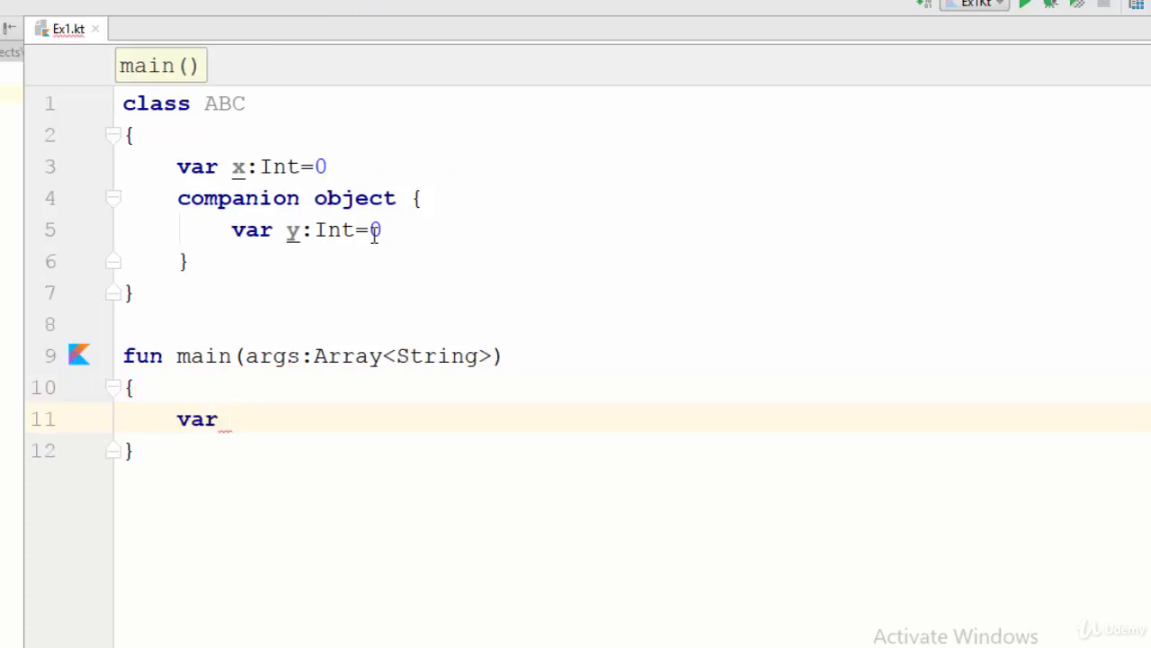
type("a=ABC(")
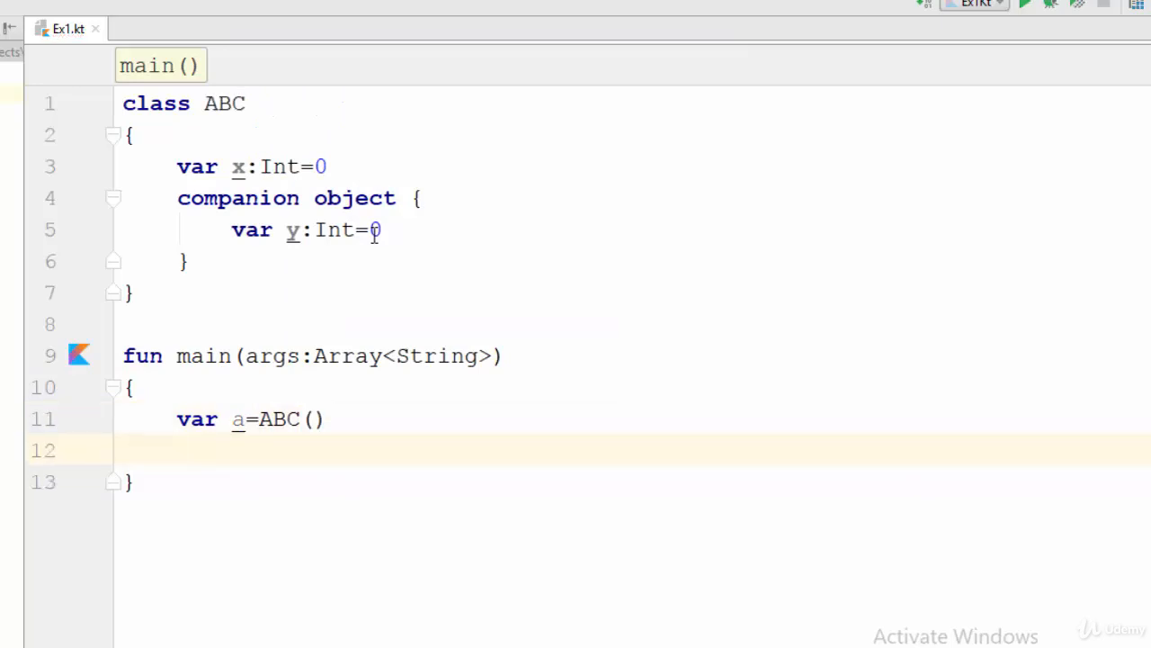
type("a.x++")
type("p")
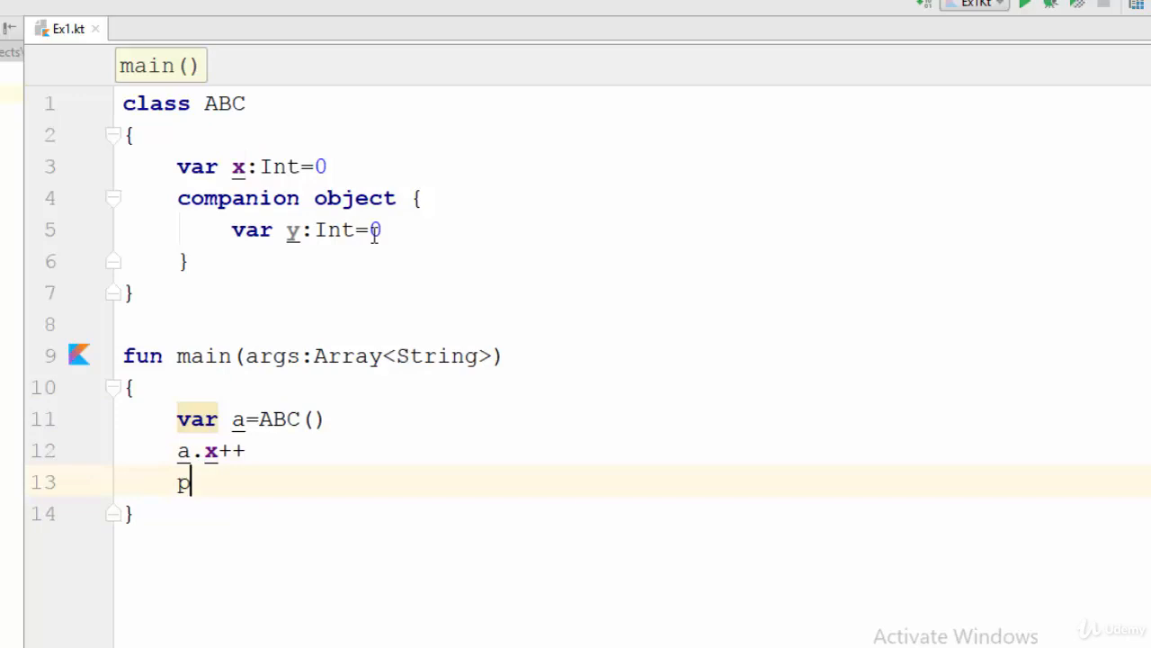
type("rintln(a.x")
type("var")
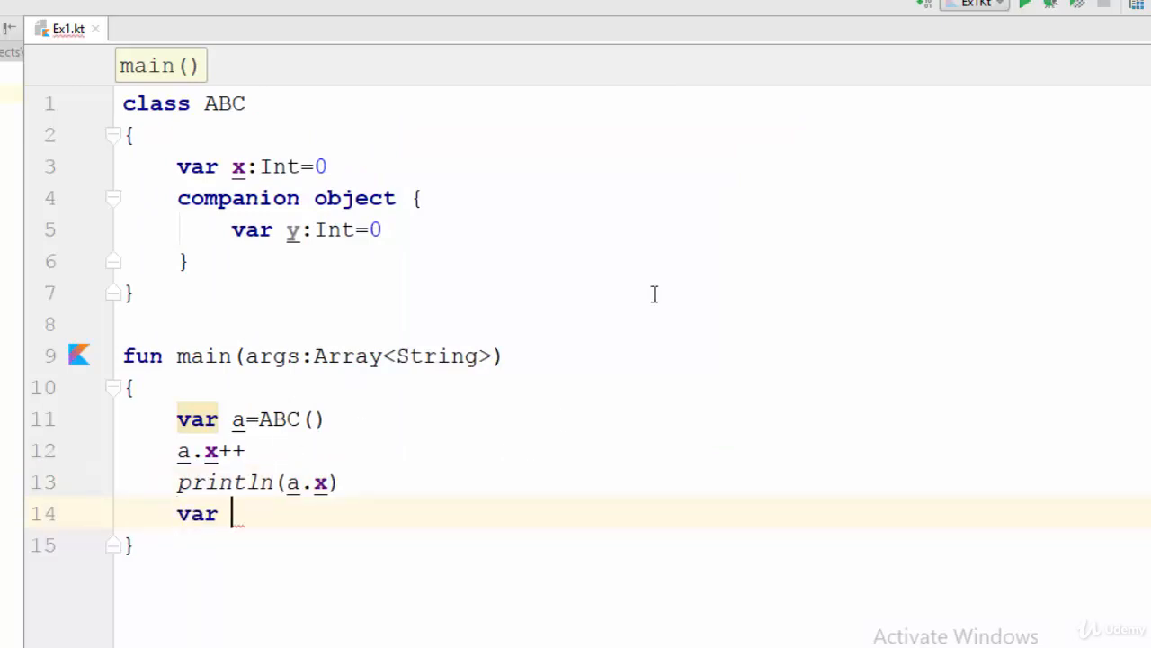
Create var b=ABC(), increment b.x with ++, and print it with println
type("b=ABC(")
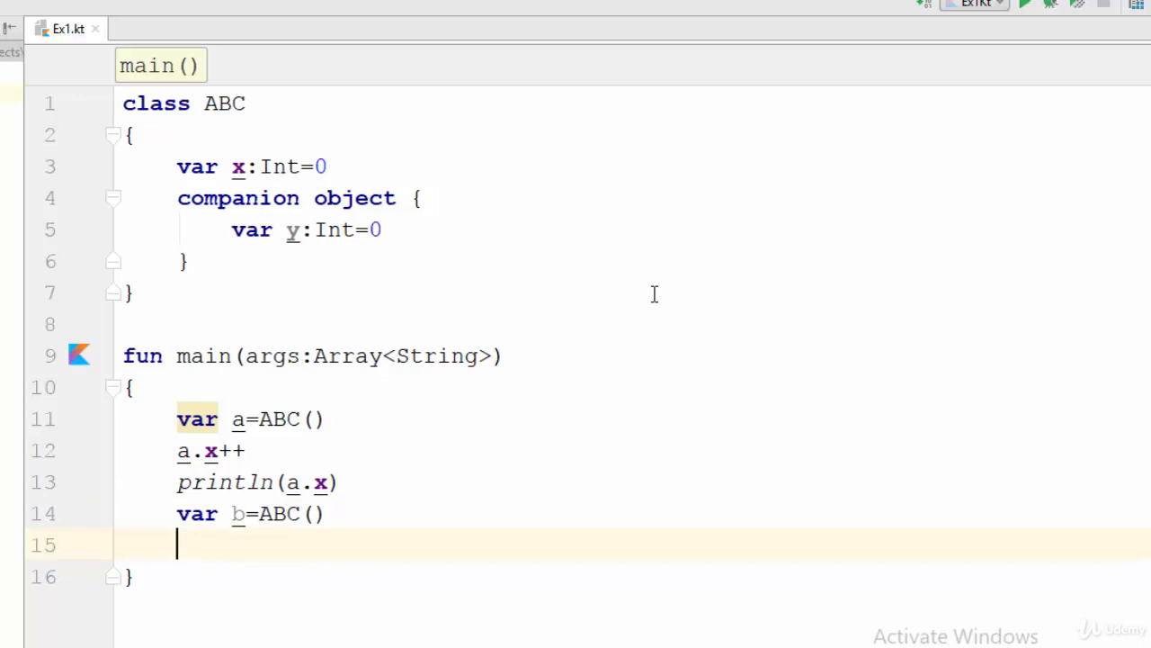
type("b.x")
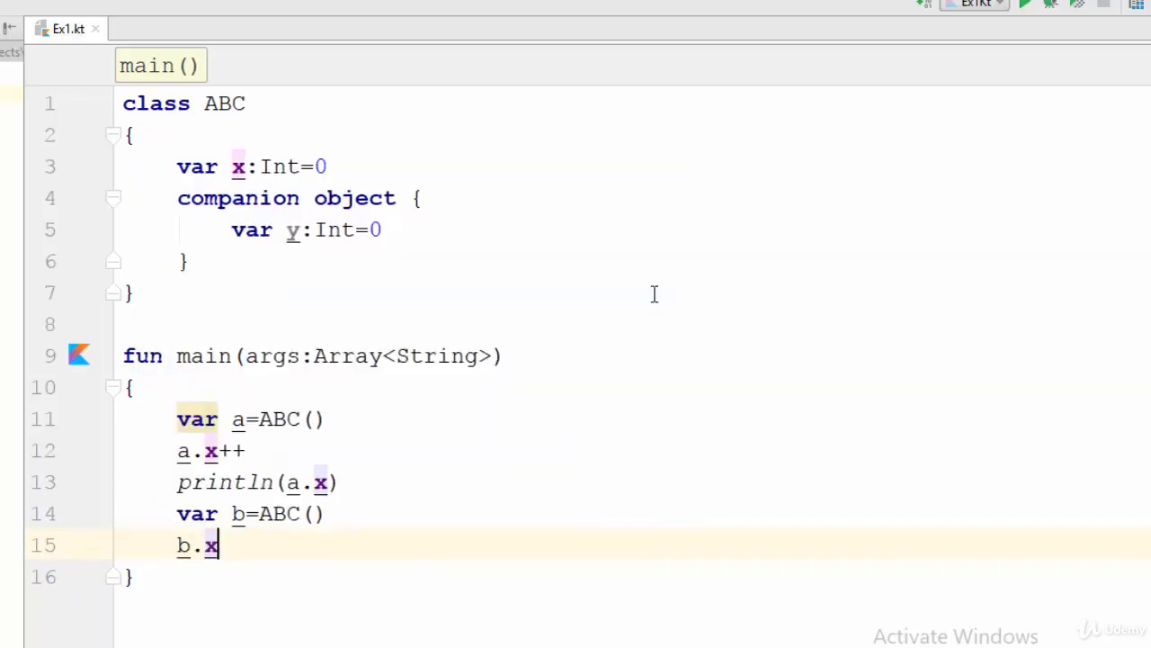
type("++")
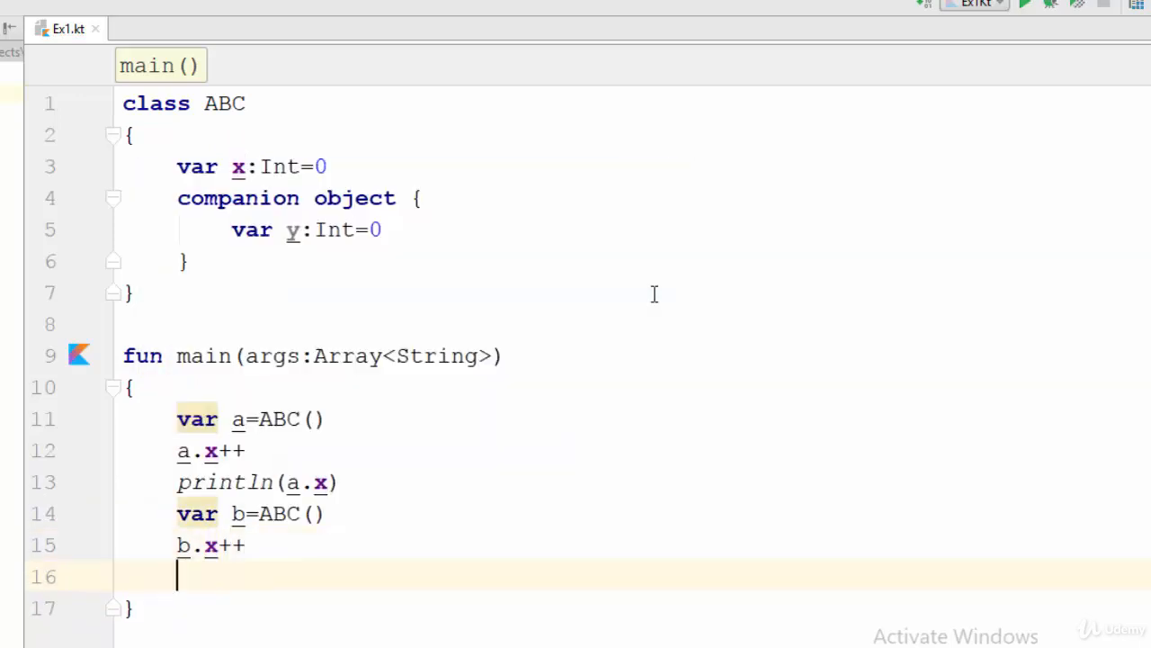
type("println(b.x")
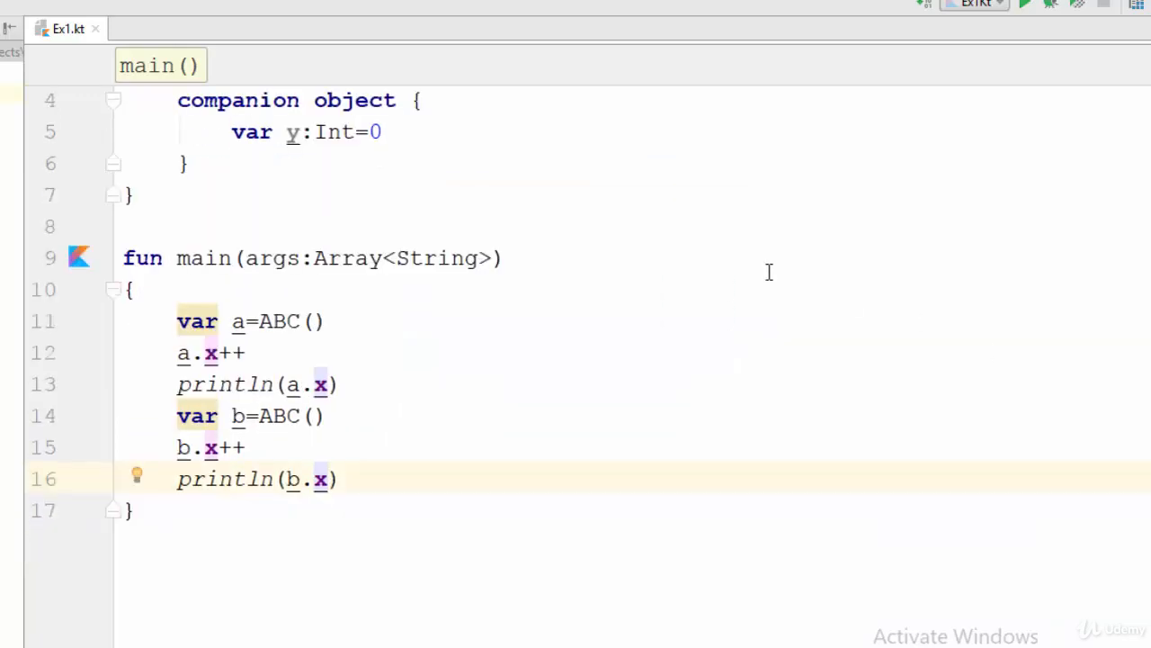
right_click(768, 271)
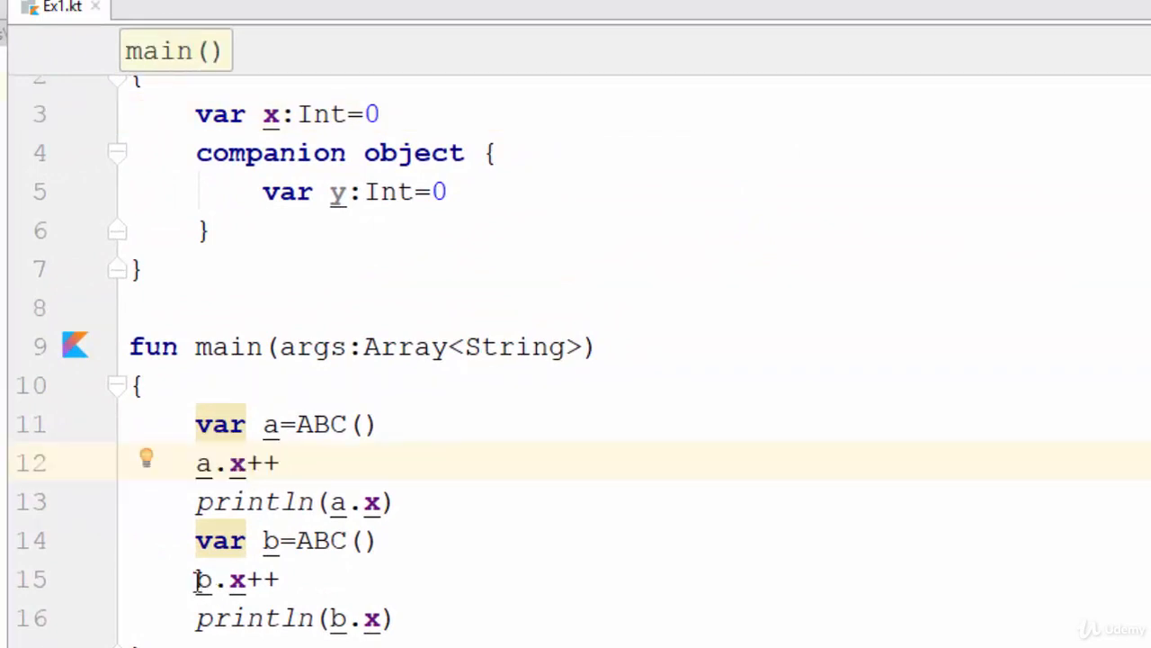
left_click(283, 578)
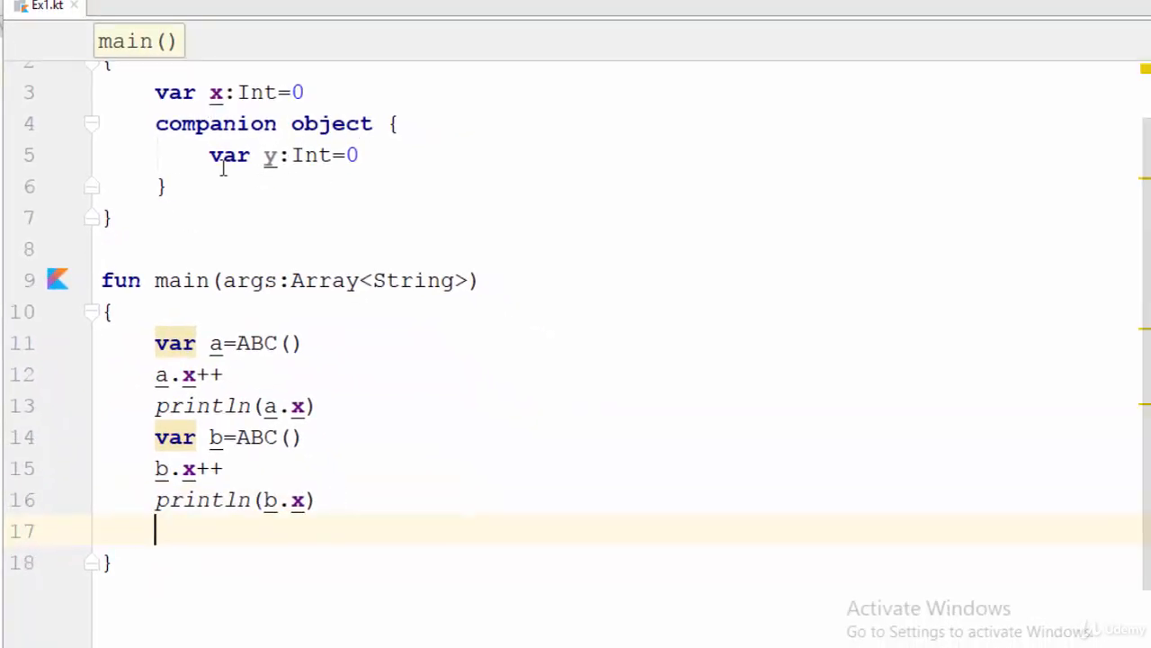
Increment ABC.y twice, print ABC.y, and run Ex1Kt
type("AB")
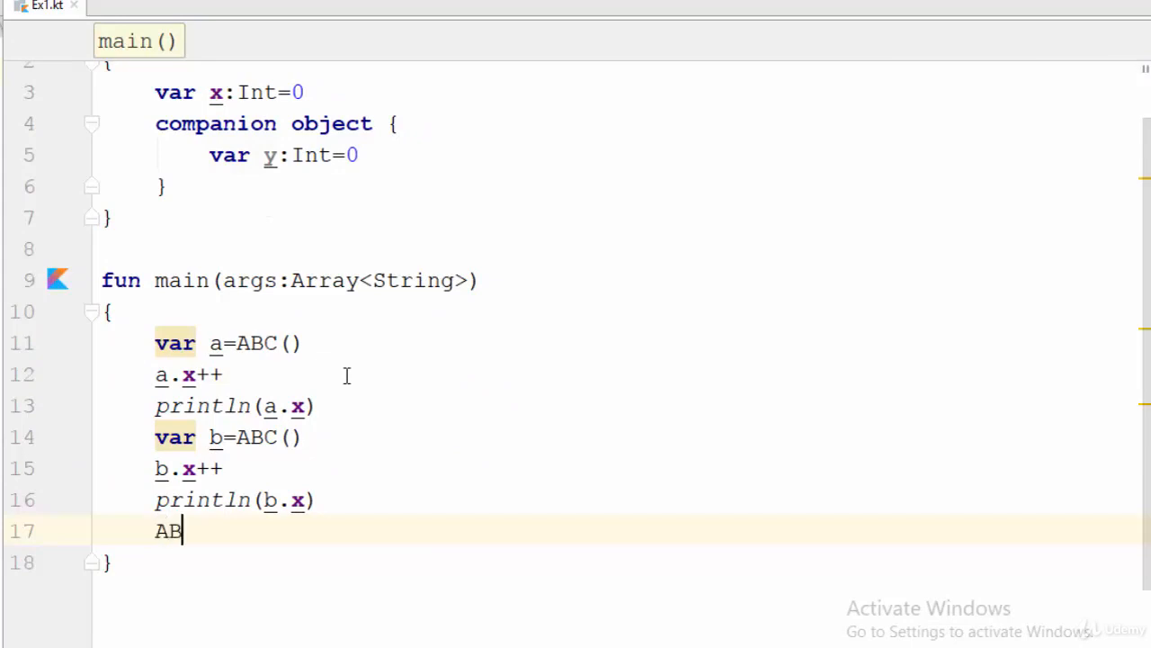
type("C.y++")
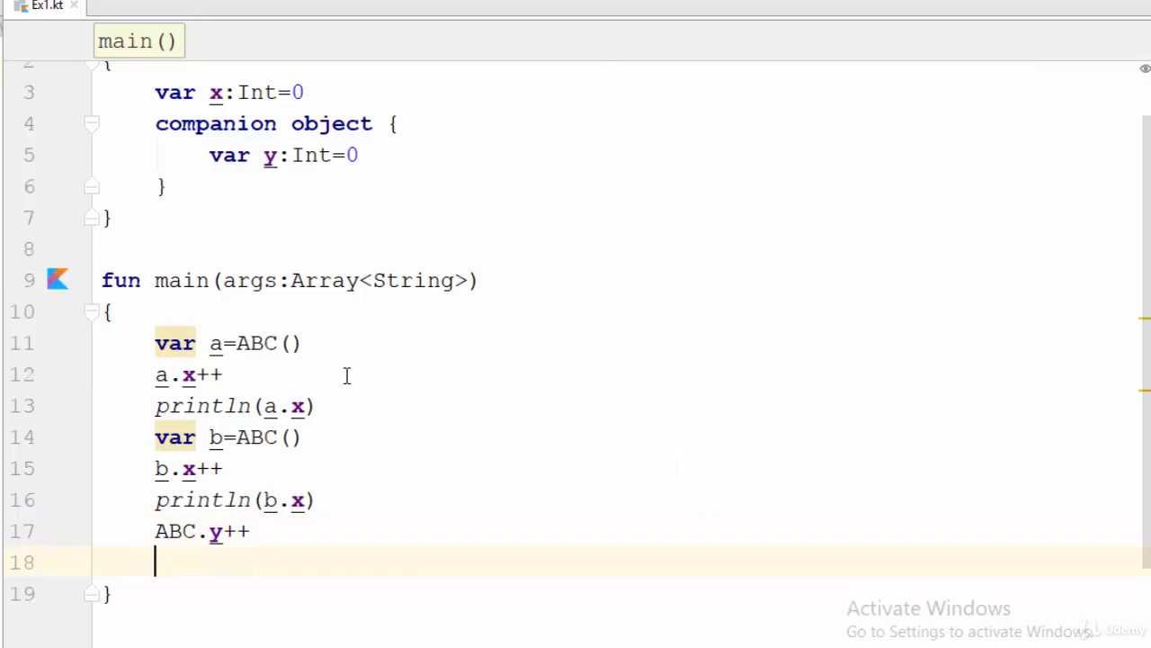
type("ABC.y++")
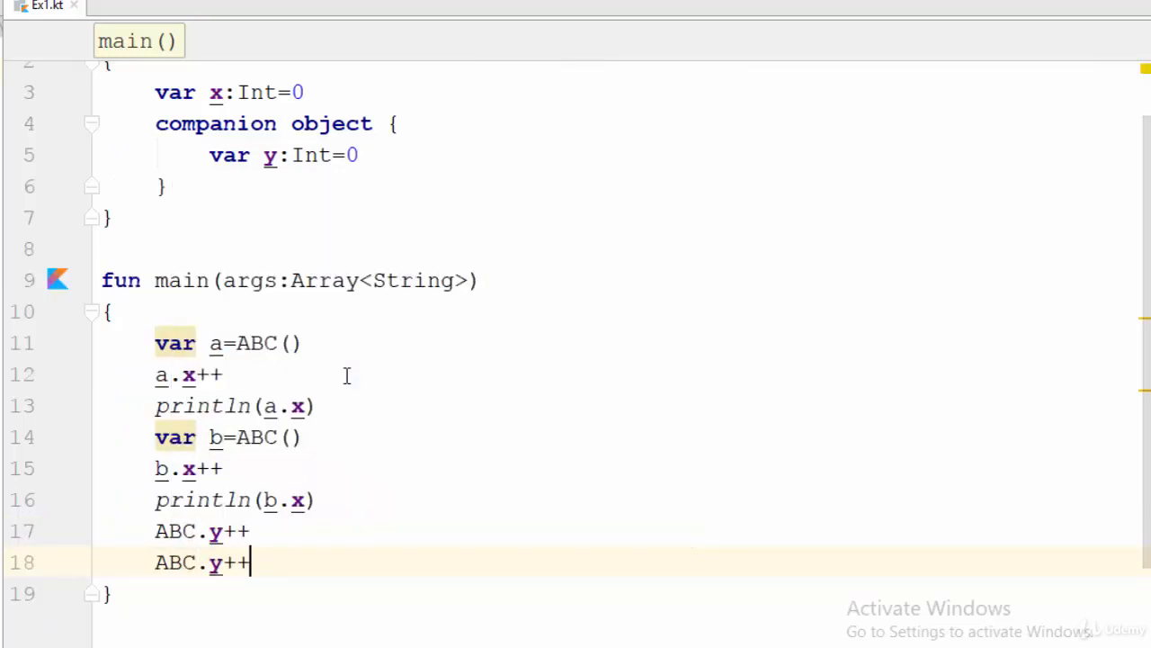
type("println(ABC.y")
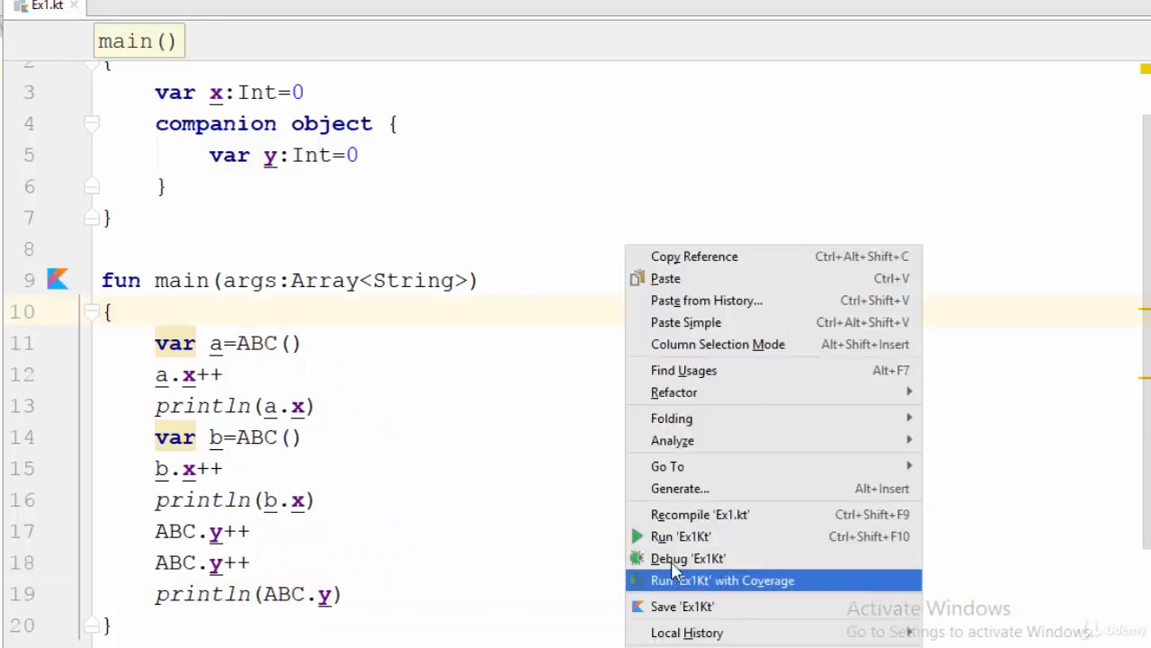
left_click(688, 547)
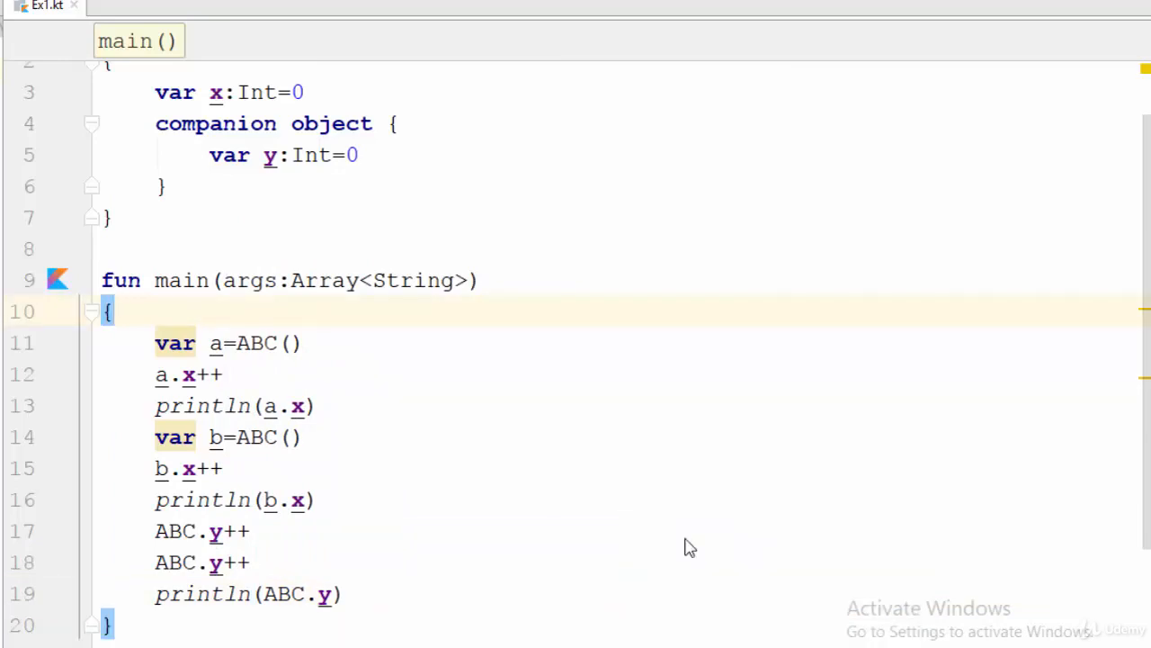